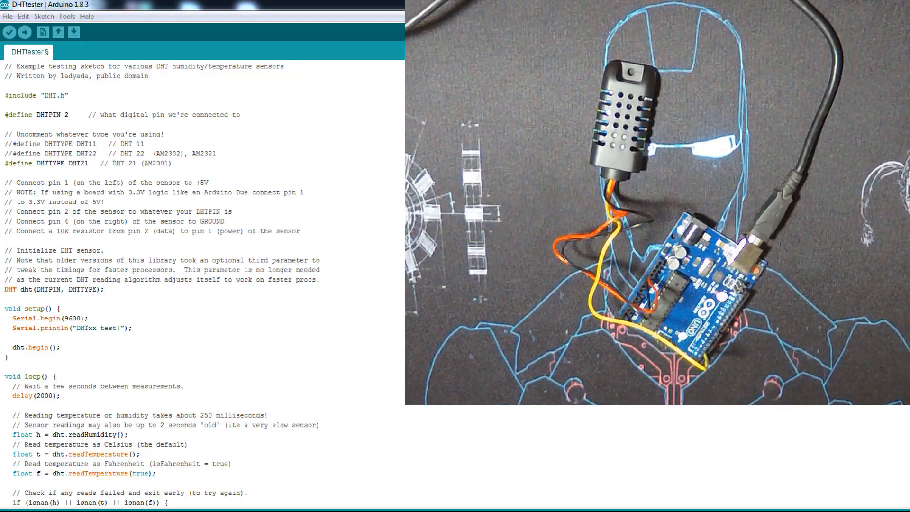
Browse the Sketch > Include Library list before editing the DHT22 define line
left_click(43, 16)
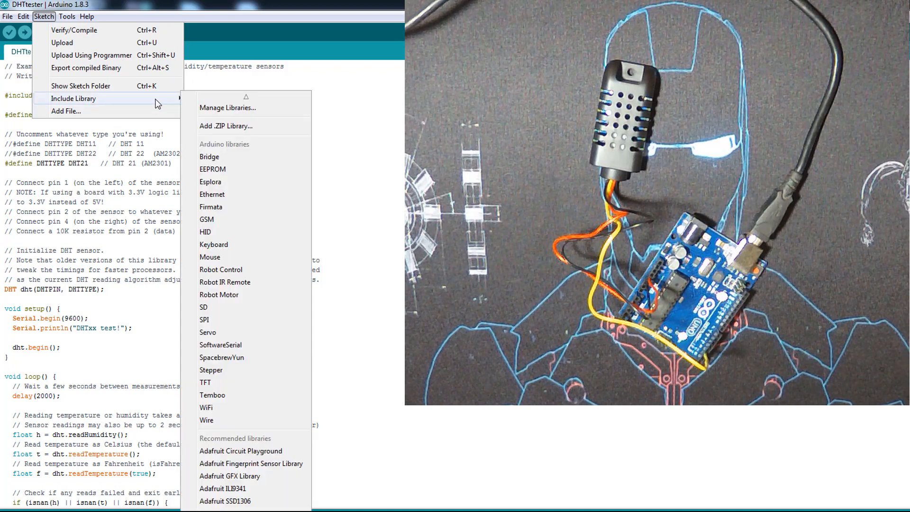
left_click(226, 126)
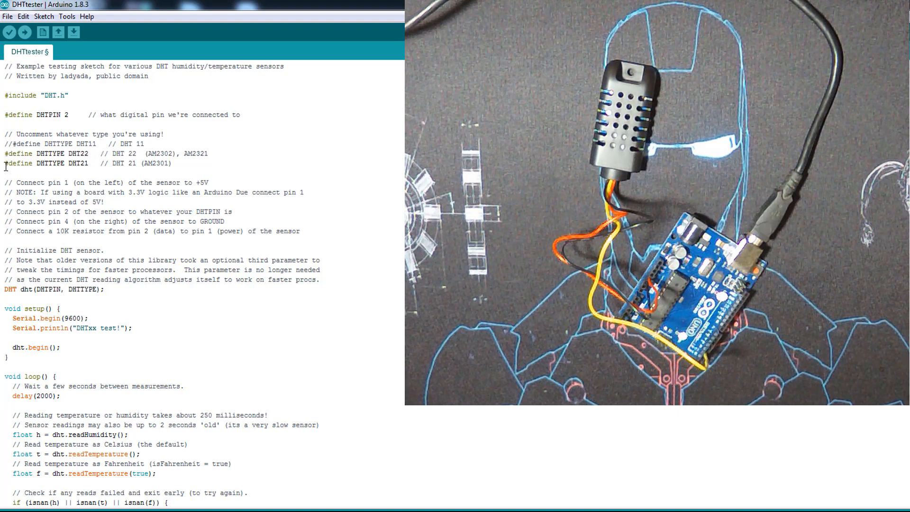
Comment out #define DHTTYPE DHT22 with // so only DHT21 is active, then review loop()
type("//")
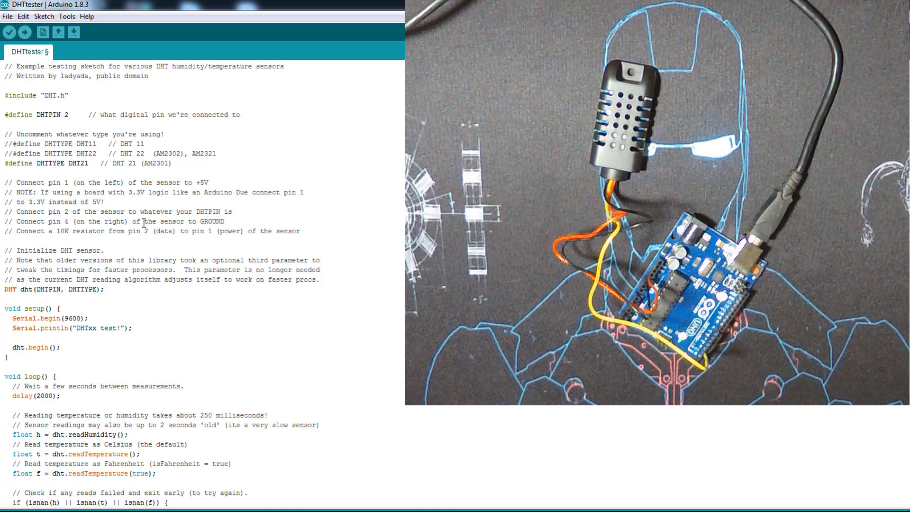
scroll("down", 3)
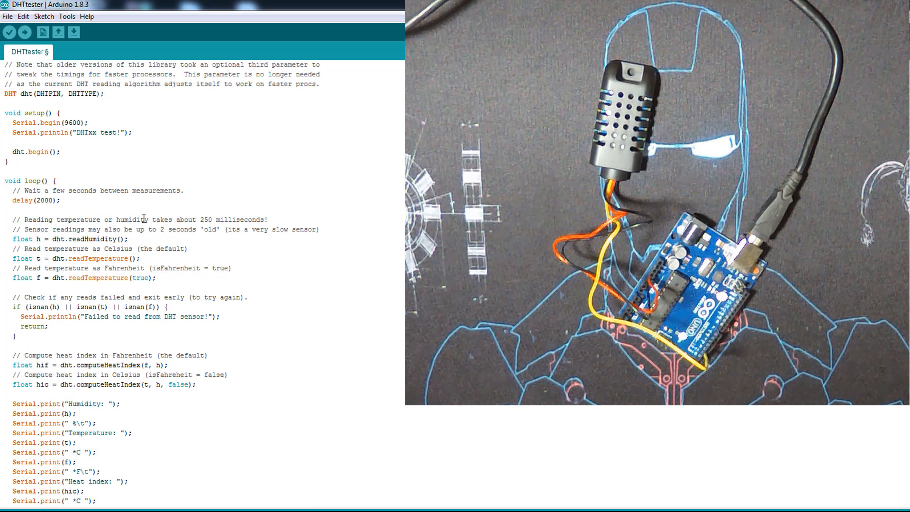
scroll("down", 3)
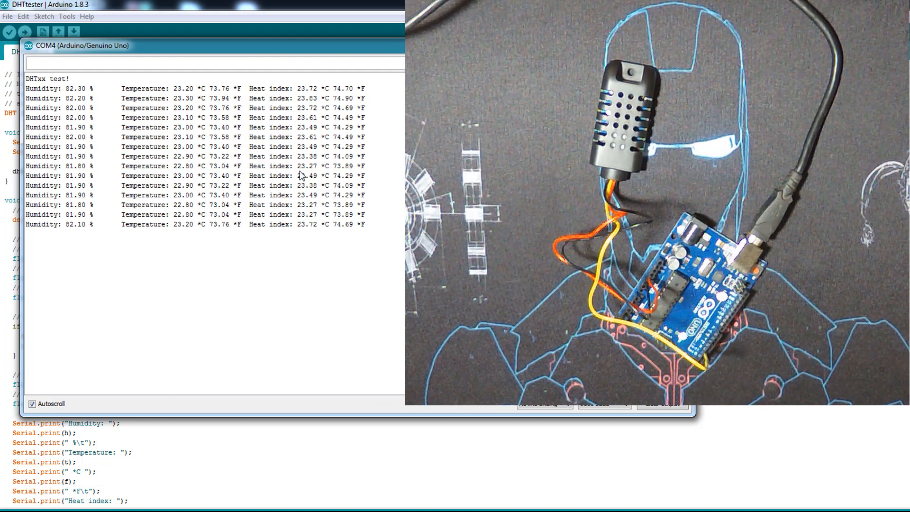
mouse_move(336, 94)
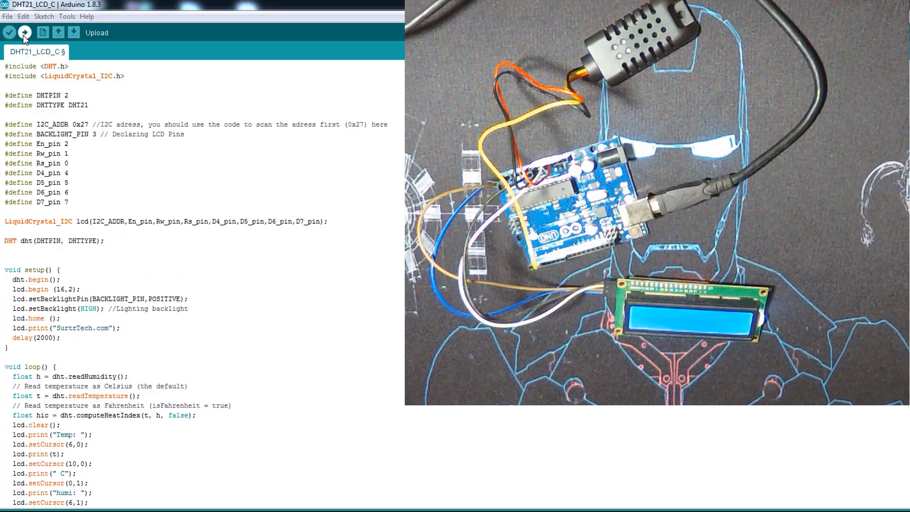
Upload DHT21_LCD_C to the Uno so the LCD shows heat index 21.81 C
left_click(25, 32)
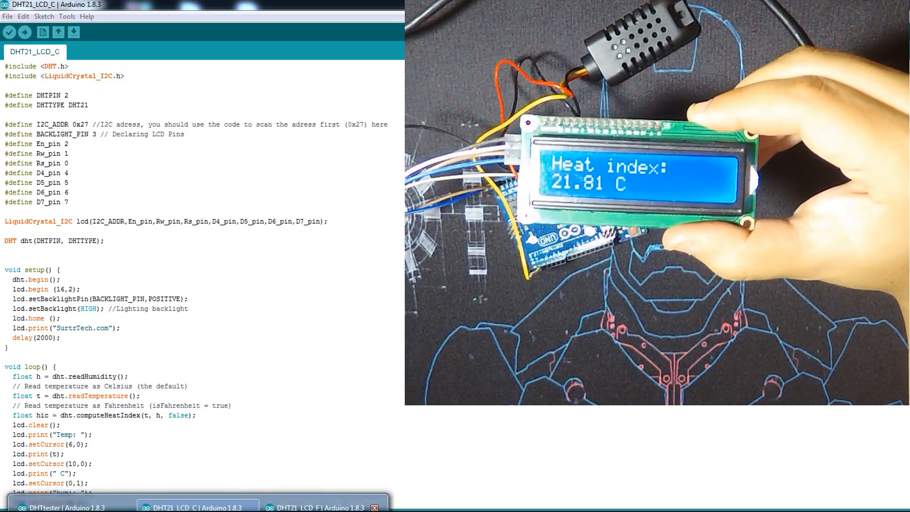
Upload DHT21_LCD_F to the Uno so the LCD shows heat index 71.10 F
left_click(314, 506)
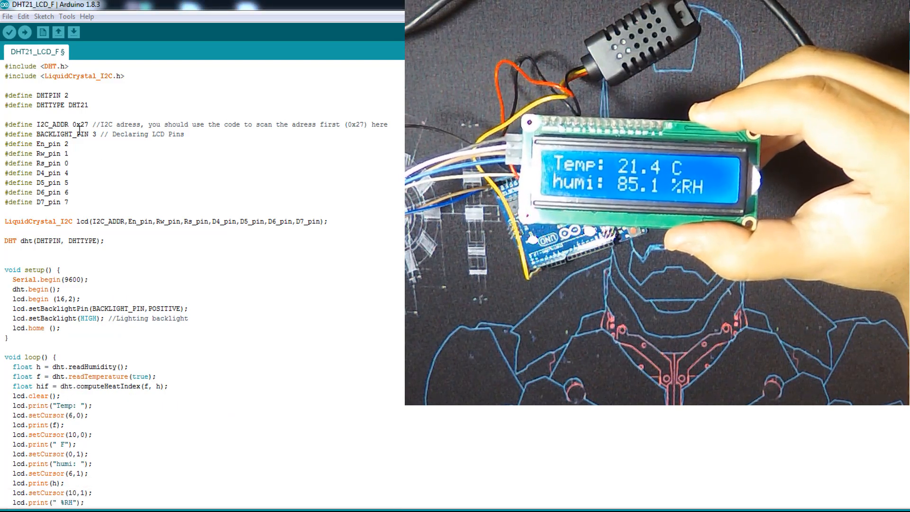
left_click(25, 32)
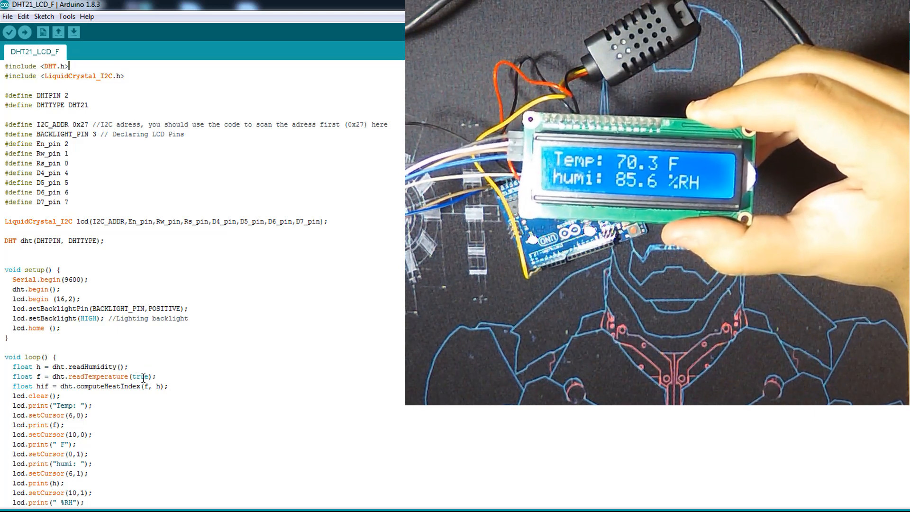
scroll("down", 3)
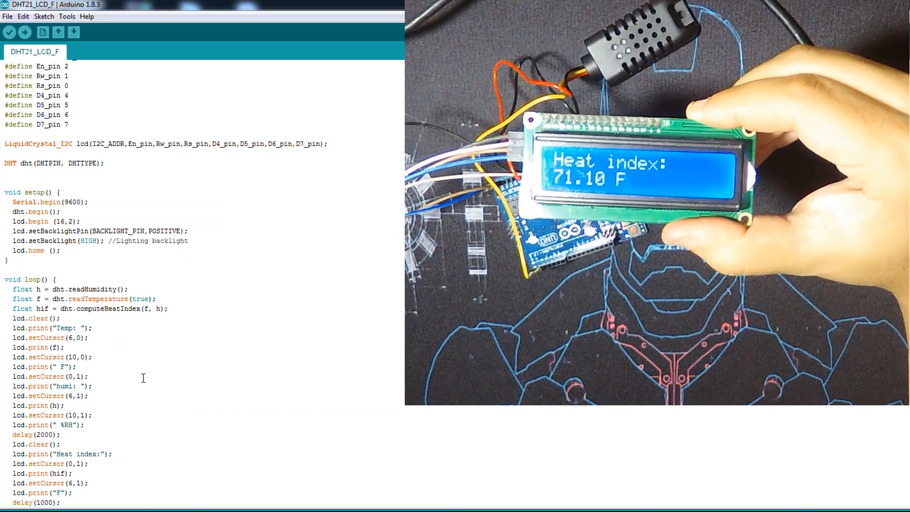